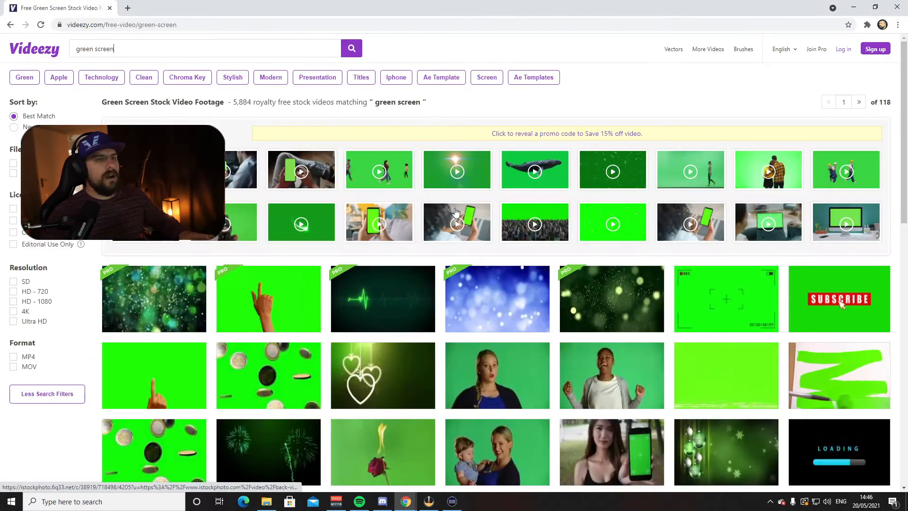
# Browse to the third page of Videezy green screen results and open the Warning Sign Background clip.
pyautogui.scroll(-3)
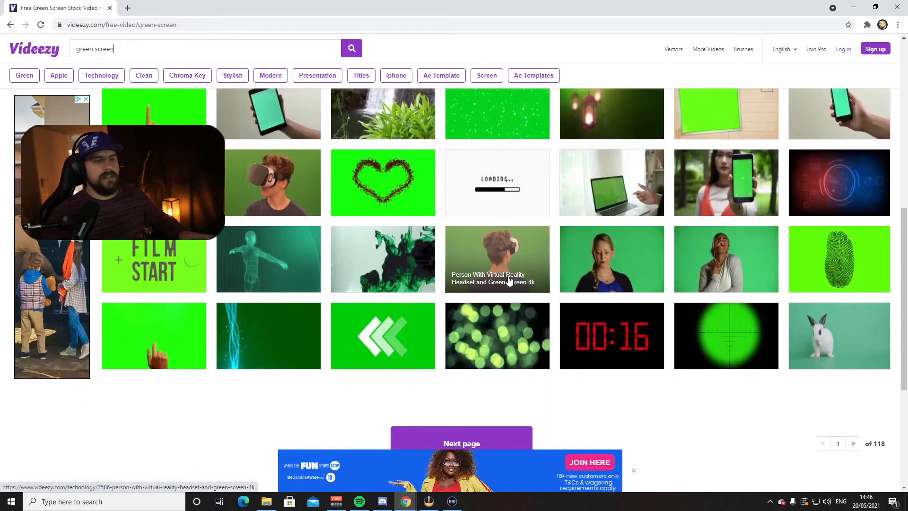
pyautogui.scroll(-3)
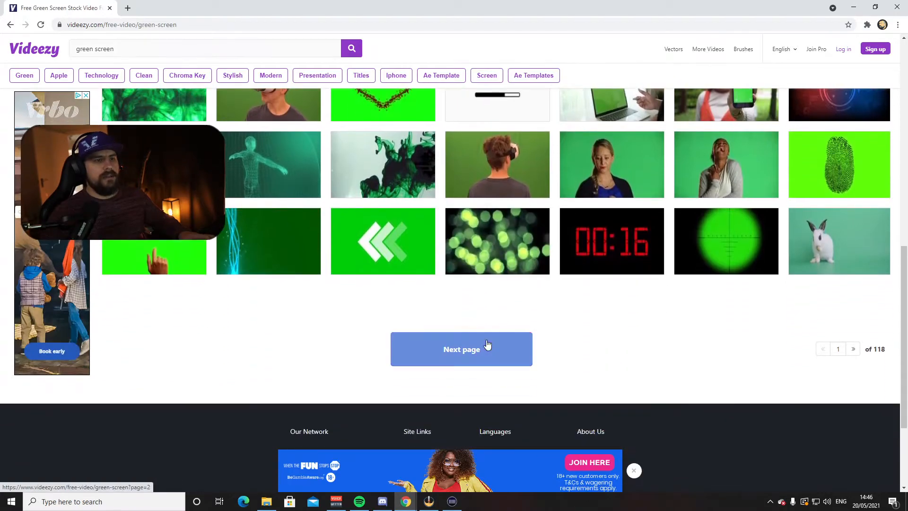
pyautogui.click(462, 349)
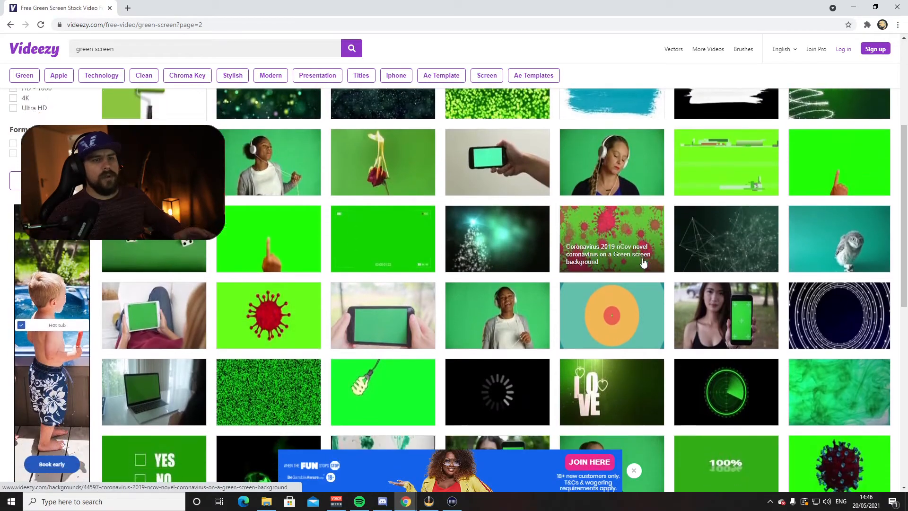
pyautogui.click(461, 345)
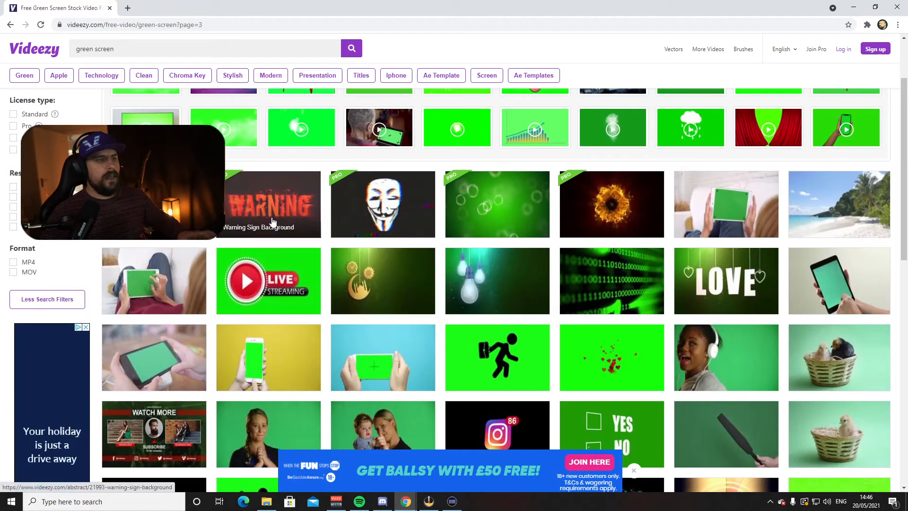
pyautogui.click(268, 203)
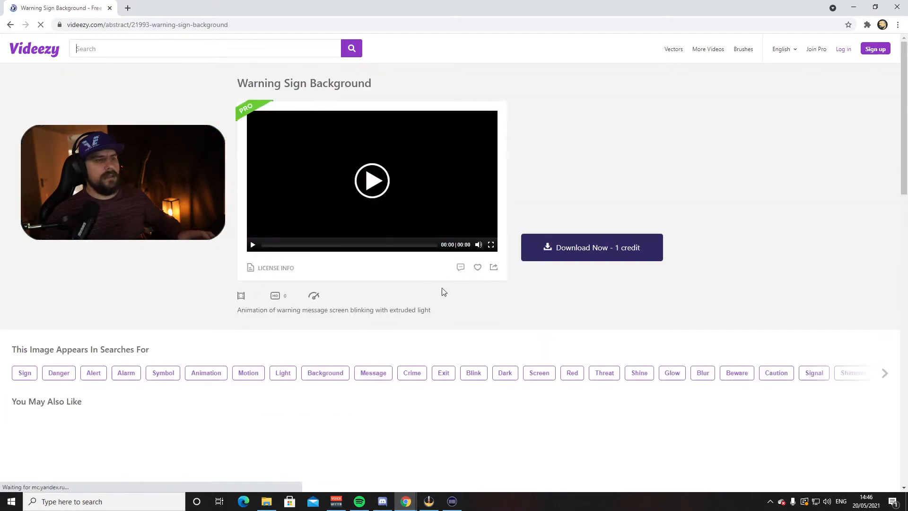
pyautogui.click(427, 501)
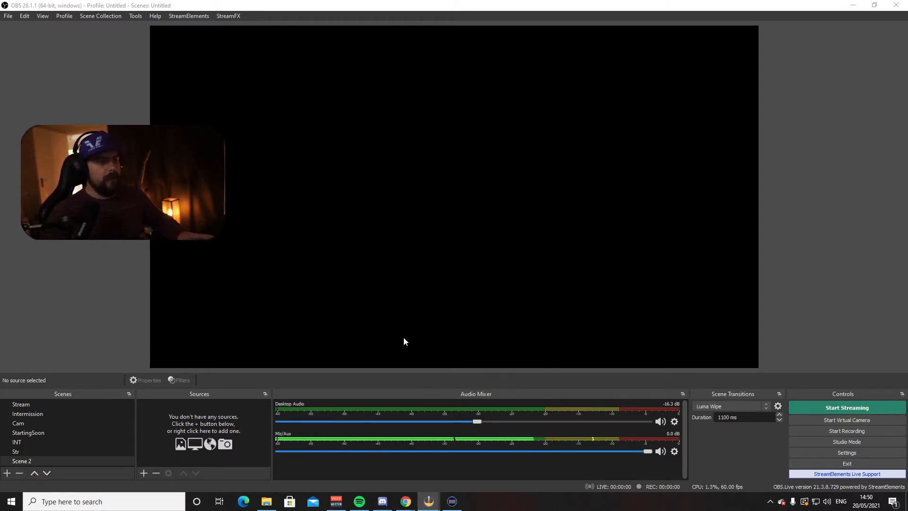
# Preview the existing scenes, including Intermission, then select the empty Scene 2.
pyautogui.click(21, 404)
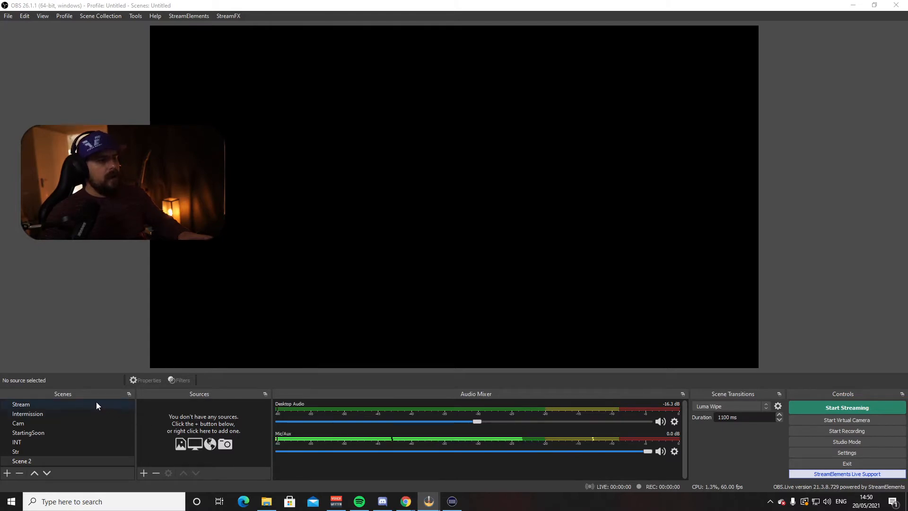
pyautogui.click(27, 413)
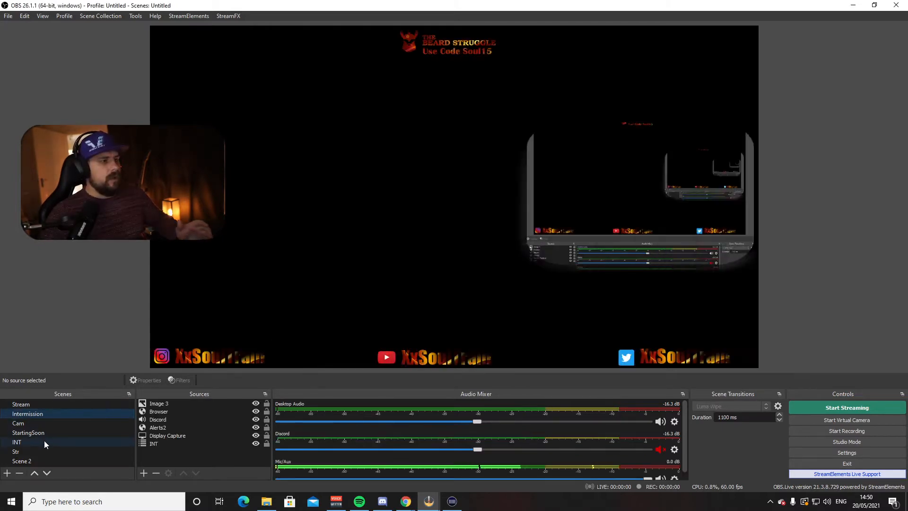
pyautogui.click(15, 451)
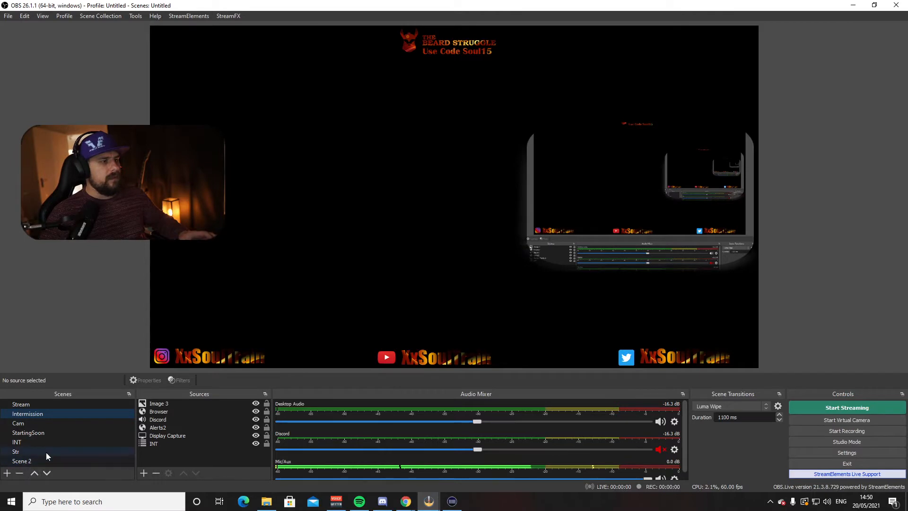
pyautogui.click(21, 460)
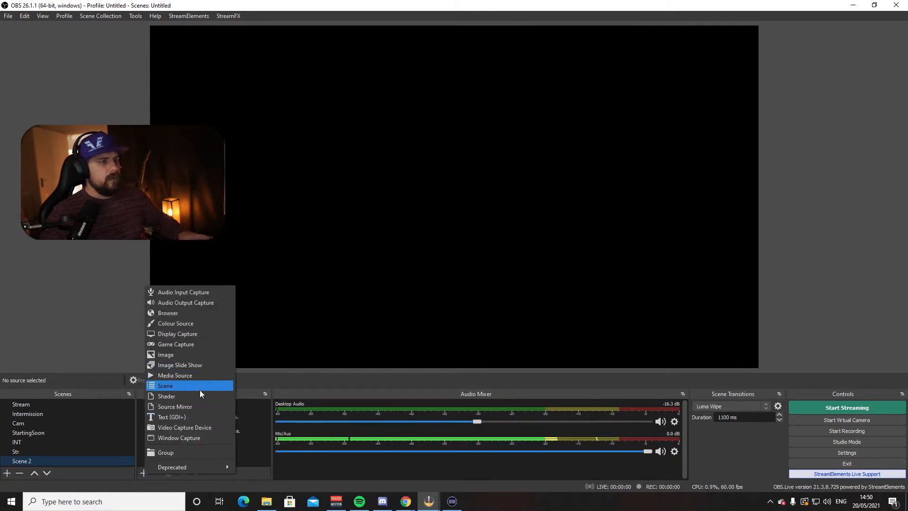
pyautogui.moveTo(175, 375)
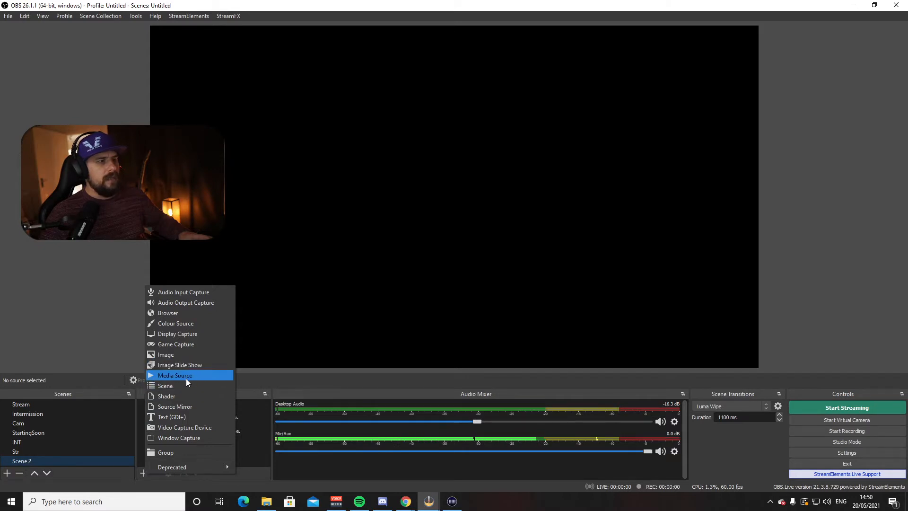
# Add a media source named 'explosion' that loads the Explosion1.mp4 video file.
pyautogui.click(174, 375)
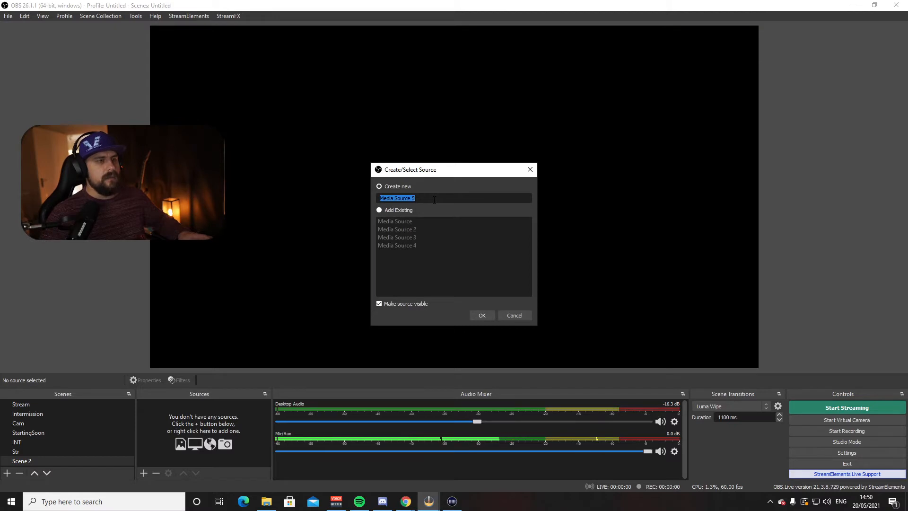
pyautogui.write('explosio')
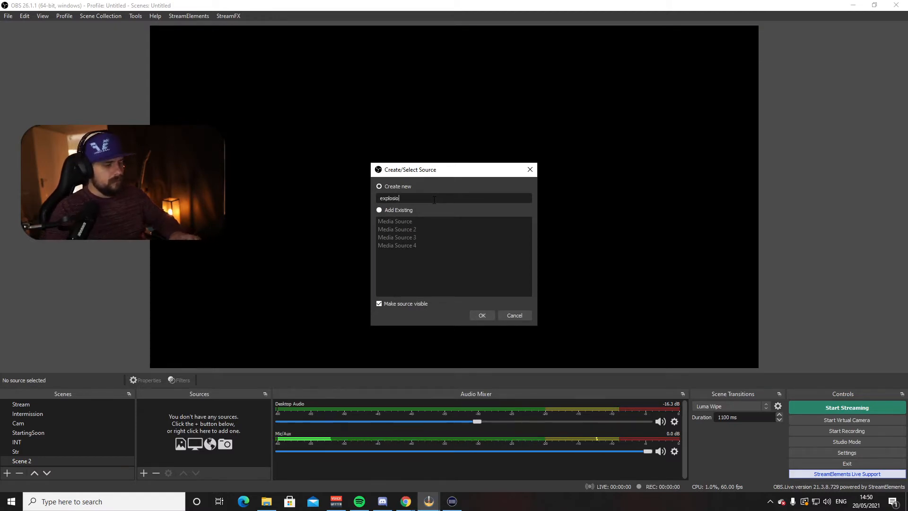
pyautogui.click(482, 315)
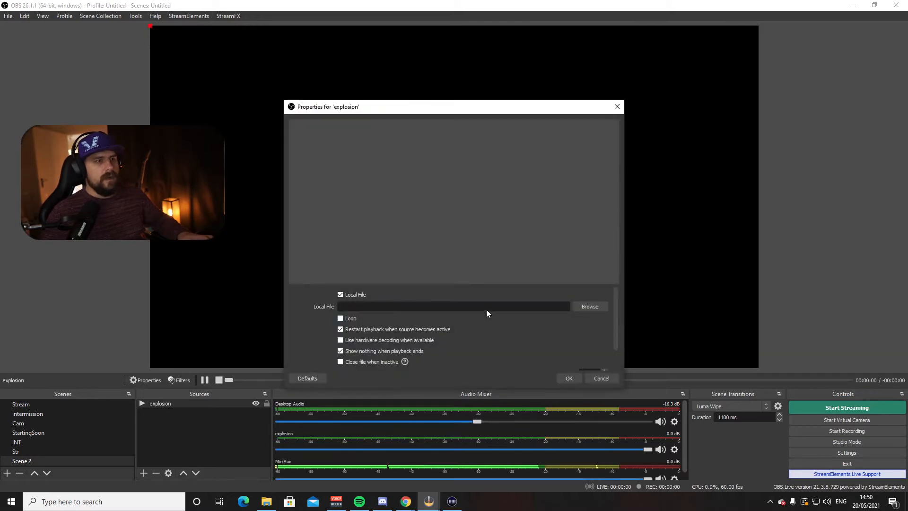
pyautogui.click(589, 306)
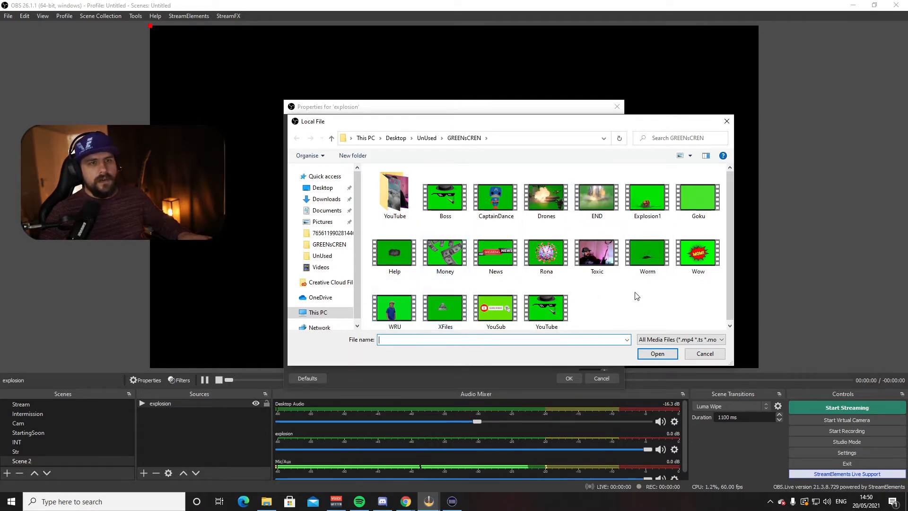
pyautogui.click(647, 199)
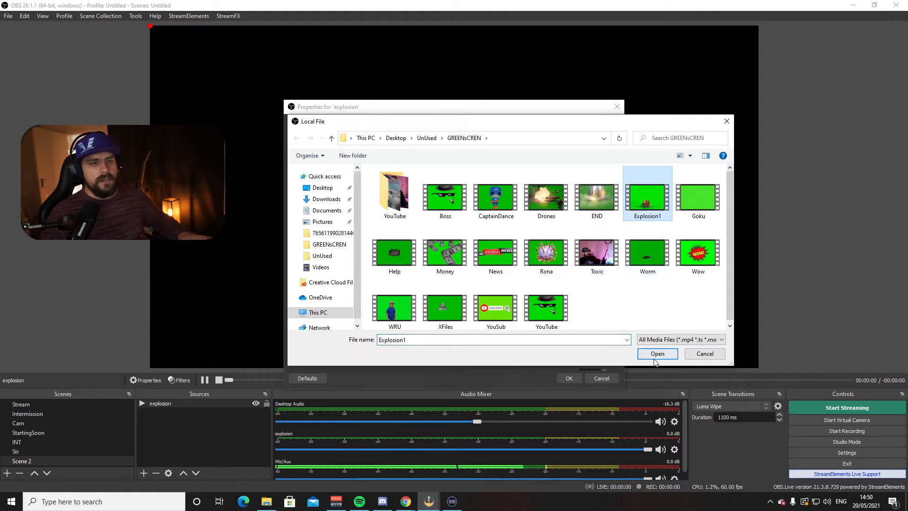
pyautogui.click(657, 354)
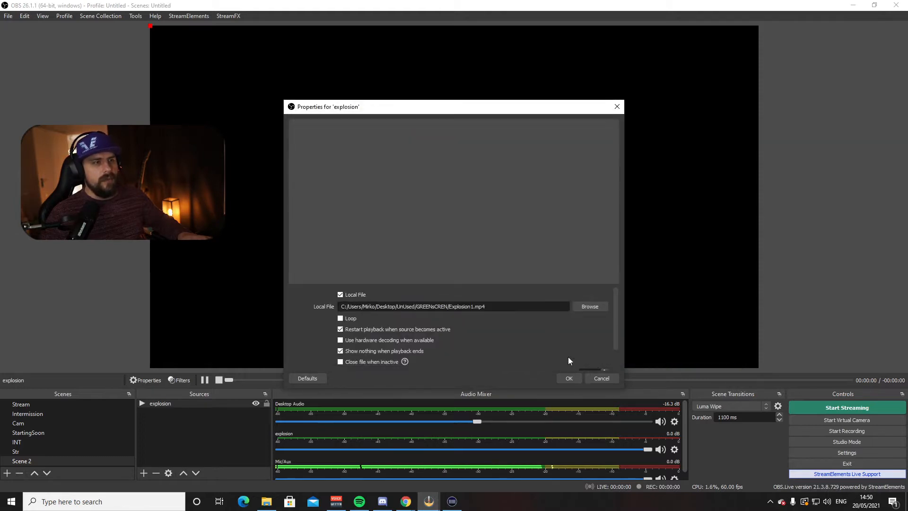
# Confirm the explosion source's properties and select it in the Sources list.
pyautogui.click(568, 378)
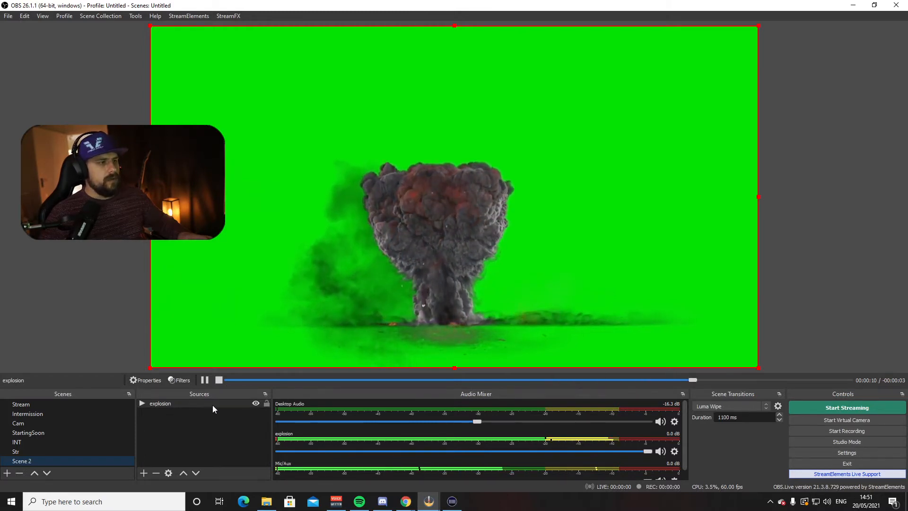
pyautogui.click(160, 403)
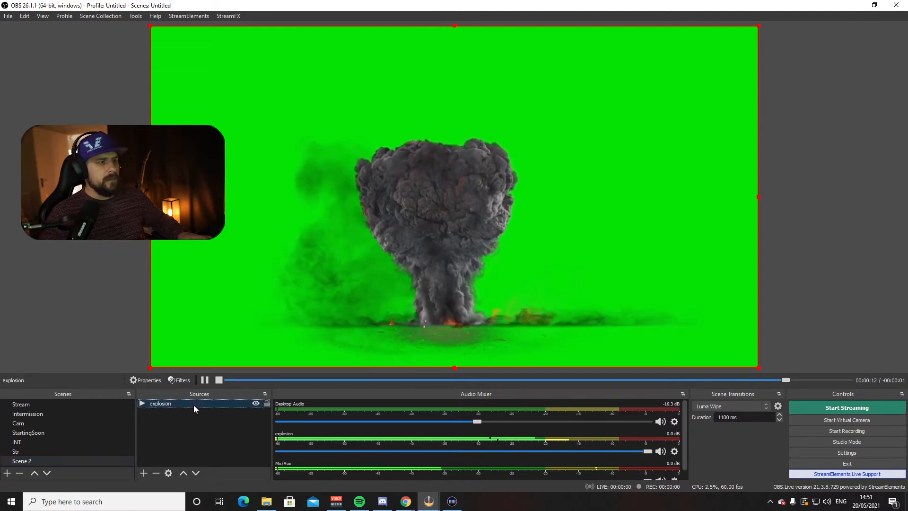
# Add a green Chroma Key filter to the explosion source (Similarity 400, Smoothness 80).
pyautogui.rightClick(160, 402)
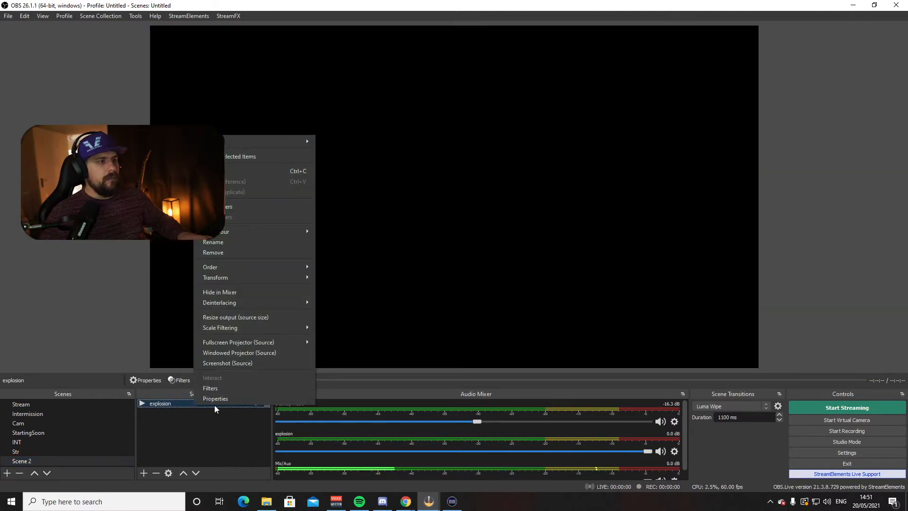
pyautogui.click(210, 388)
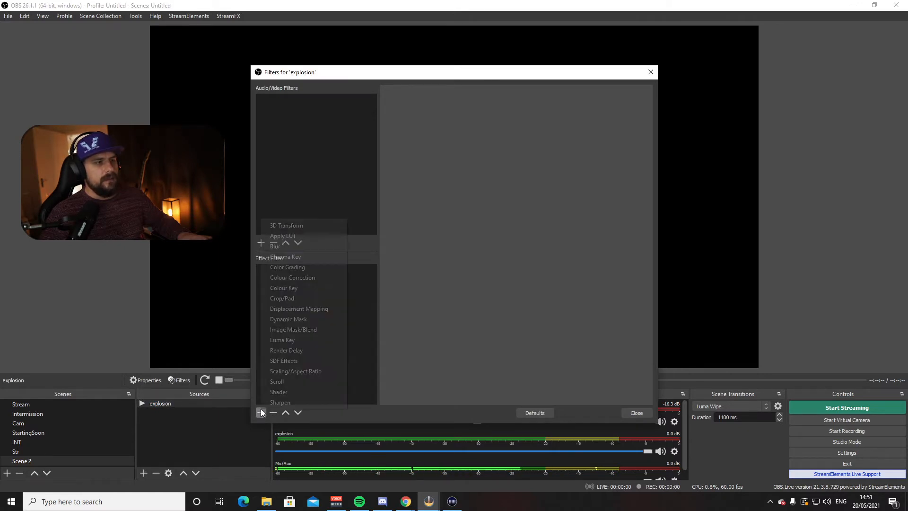
pyautogui.click(285, 258)
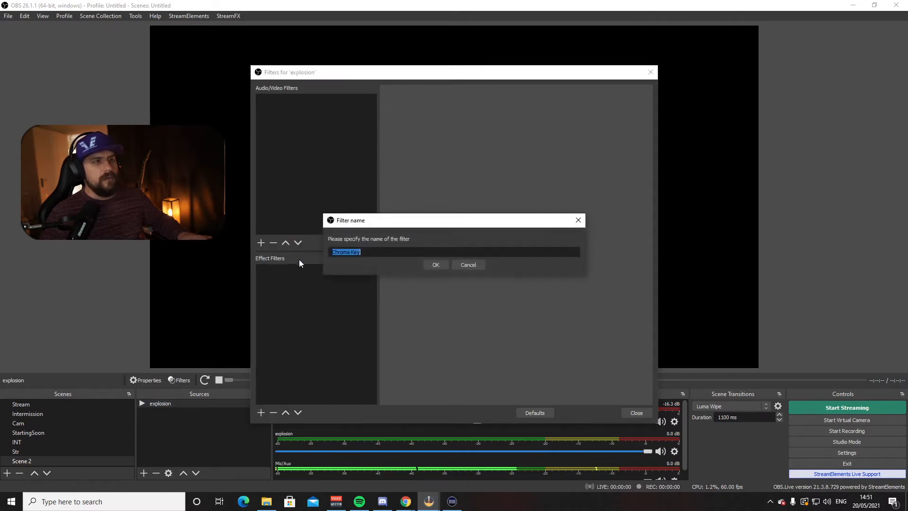
pyautogui.click(435, 265)
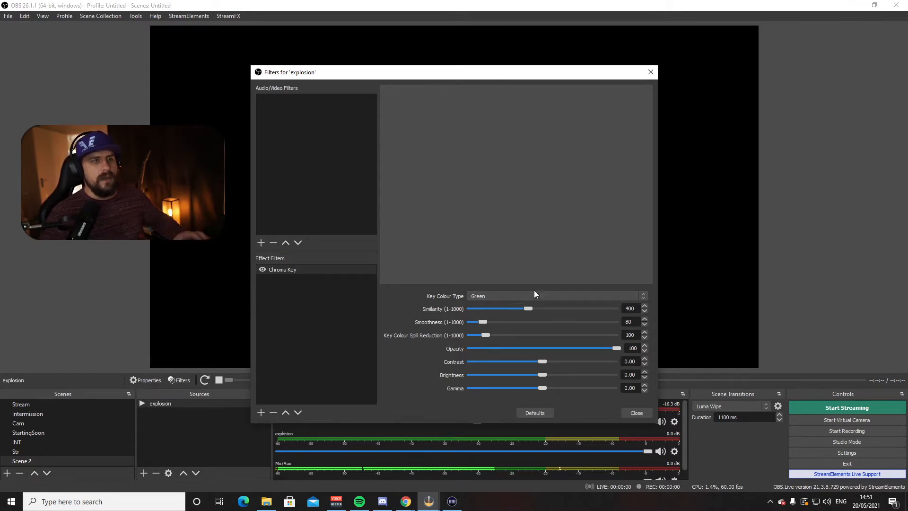
pyautogui.moveTo(613, 233)
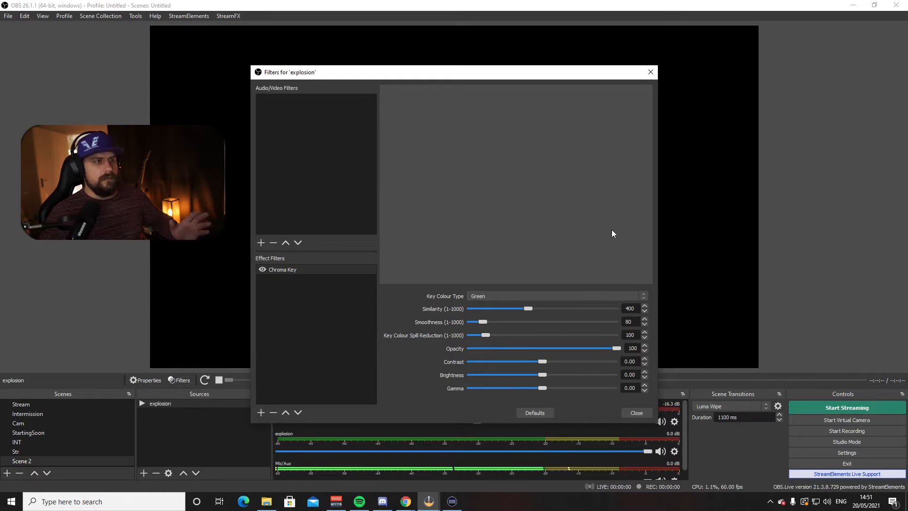
pyautogui.moveTo(588, 342)
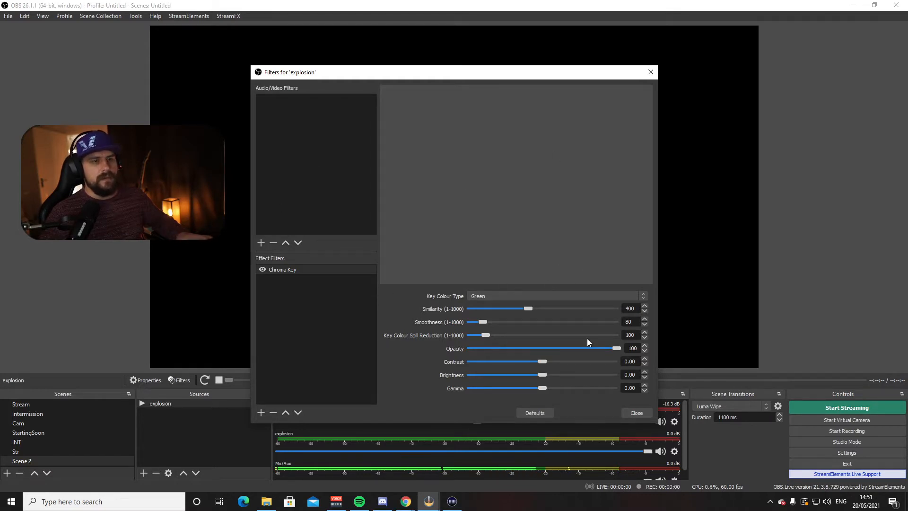
pyautogui.click(635, 413)
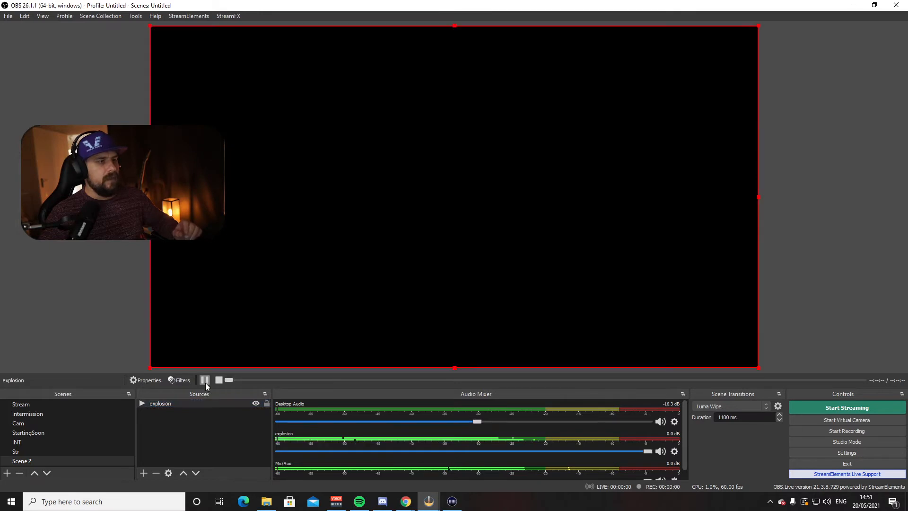
pyautogui.click(205, 379)
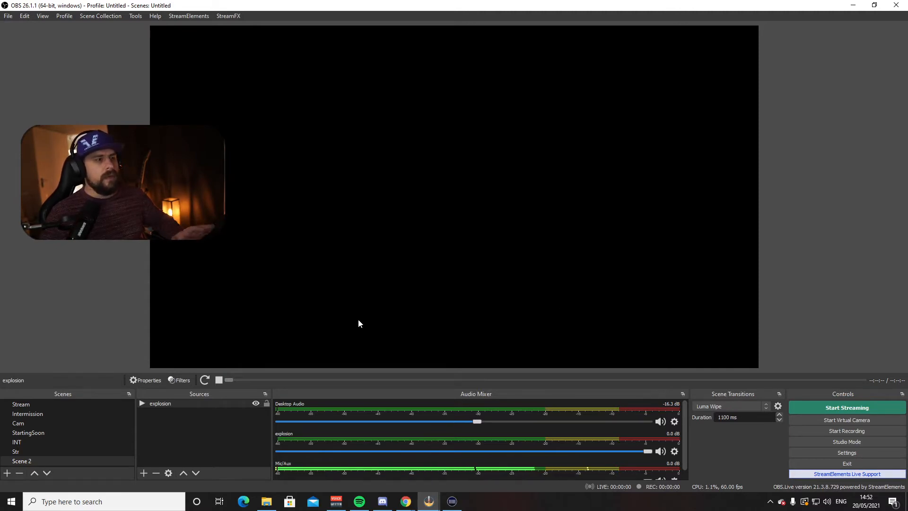
pyautogui.moveTo(383, 356)
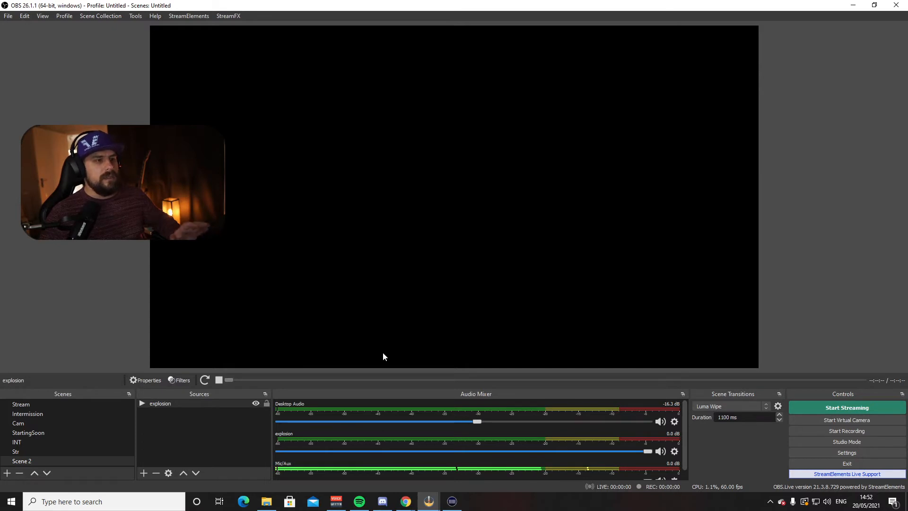
pyautogui.moveTo(522, 361)
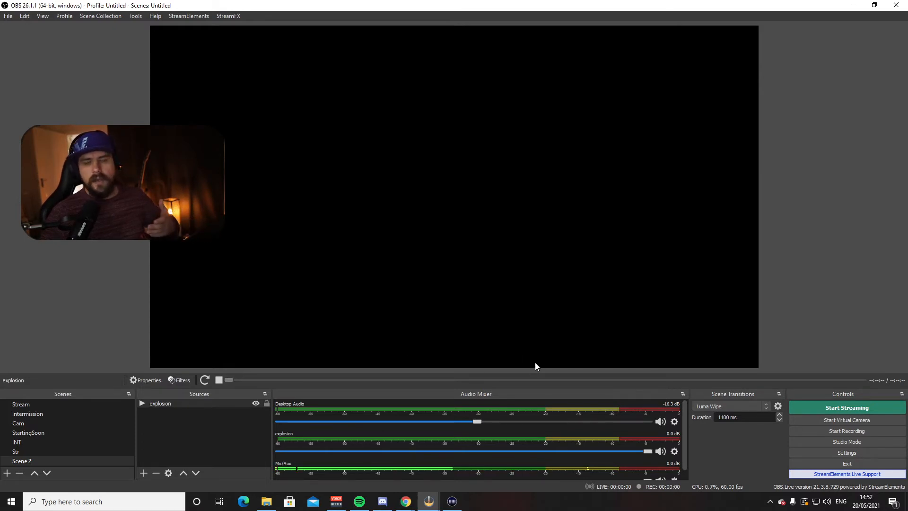
pyautogui.moveTo(623, 432)
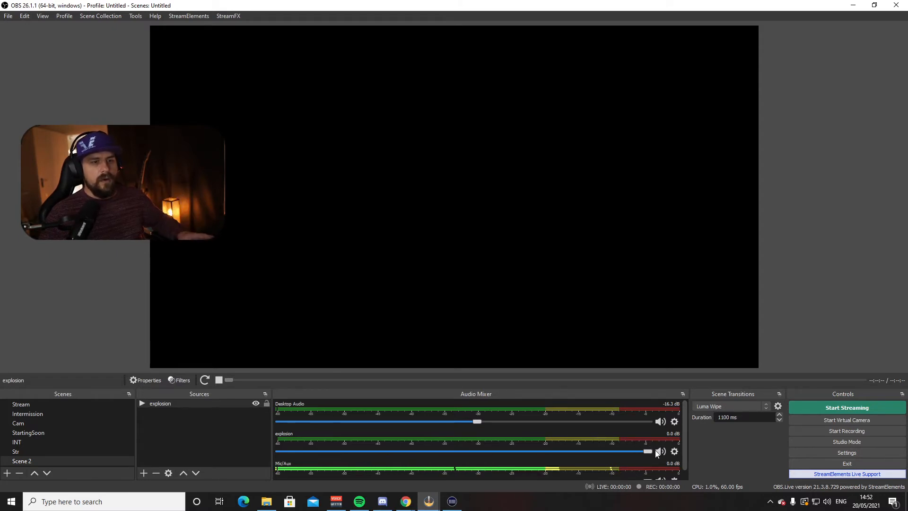
# Open Advanced Audio Properties for the explosion audio channel and set monitoring.
pyautogui.rightClick(673, 451)
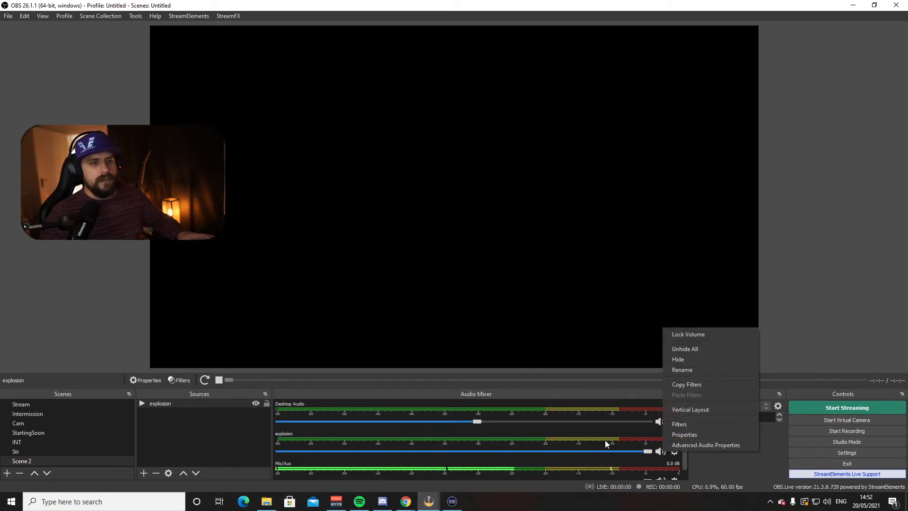
pyautogui.moveTo(694, 444)
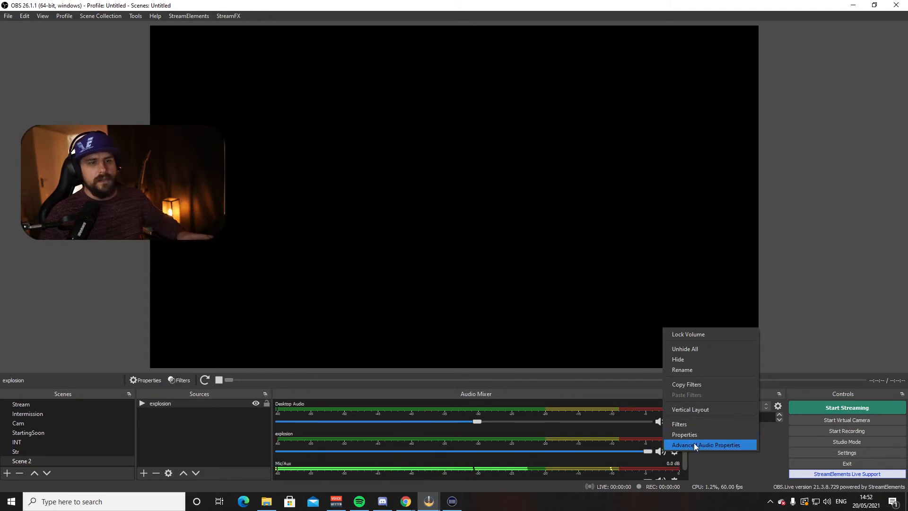
pyautogui.click(706, 444)
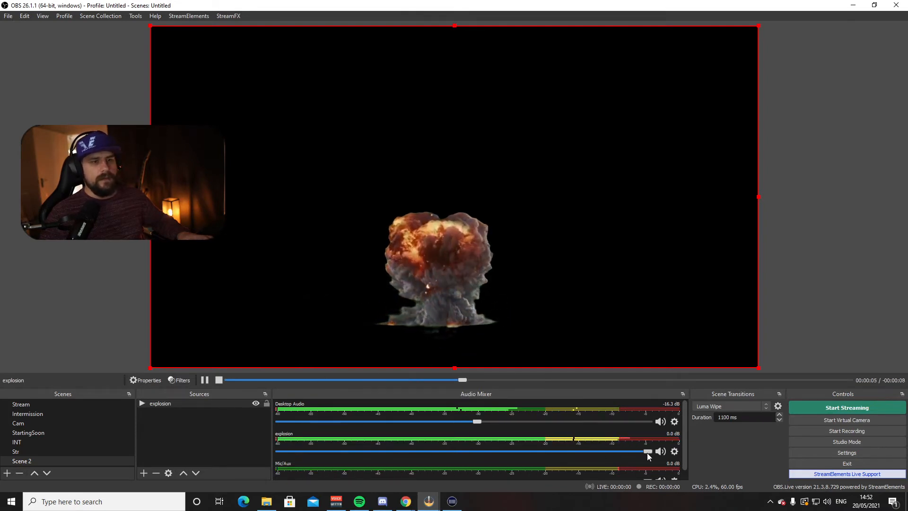
pyautogui.moveTo(647, 452); pyautogui.dragTo(425, 451)
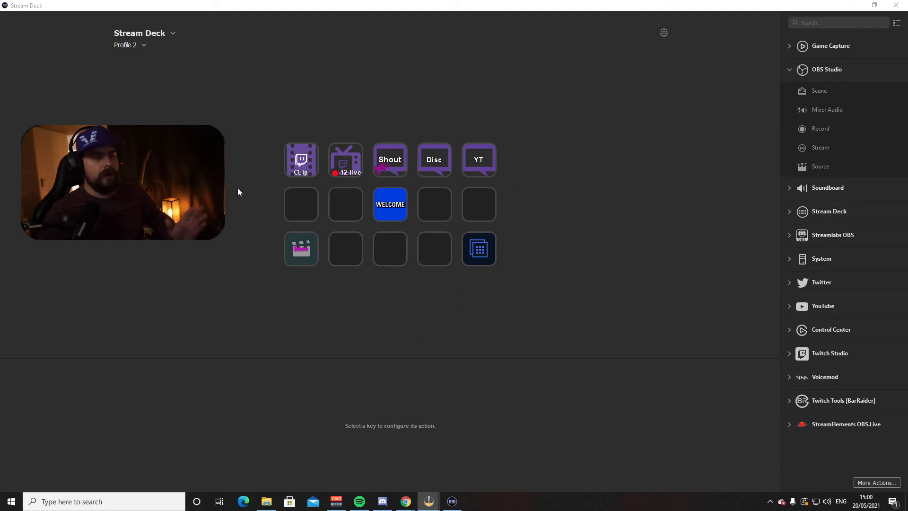
pyautogui.moveTo(300, 213)
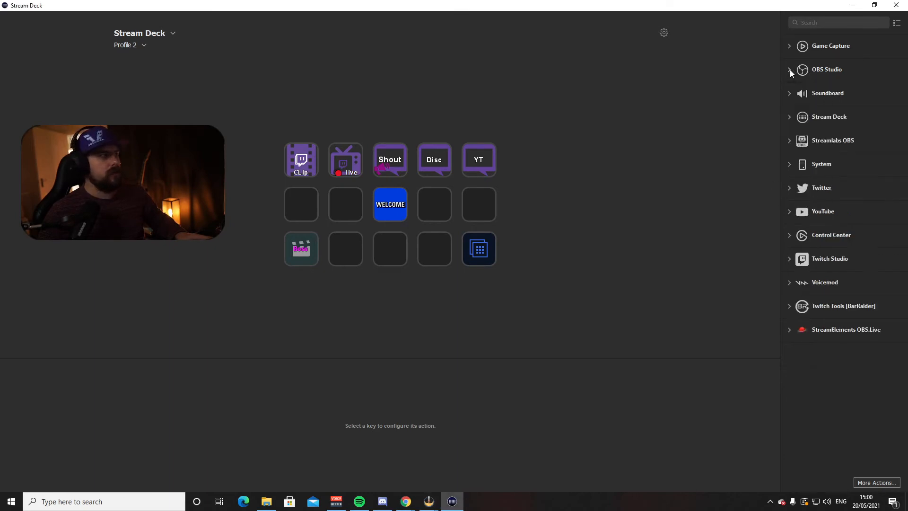
# Expand the OBS Studio action group in the Stream Deck actions list.
pyautogui.click(788, 70)
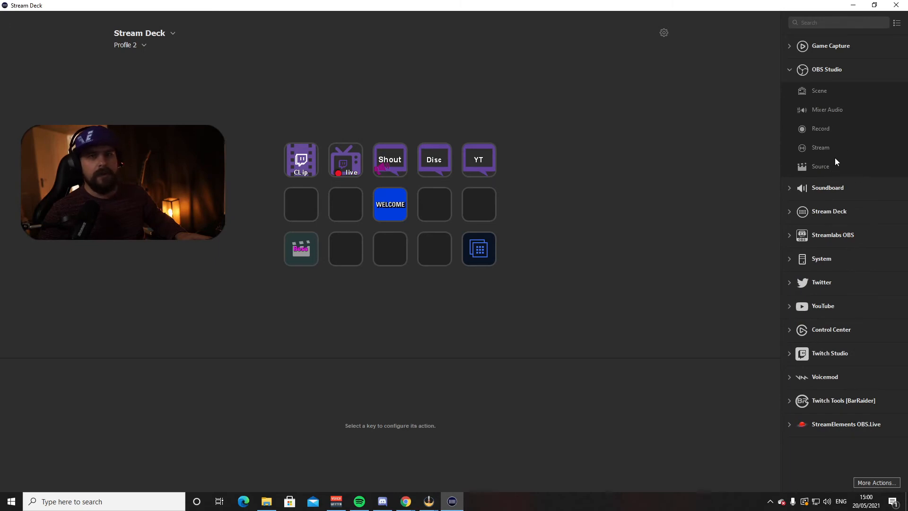
pyautogui.moveTo(820, 170)
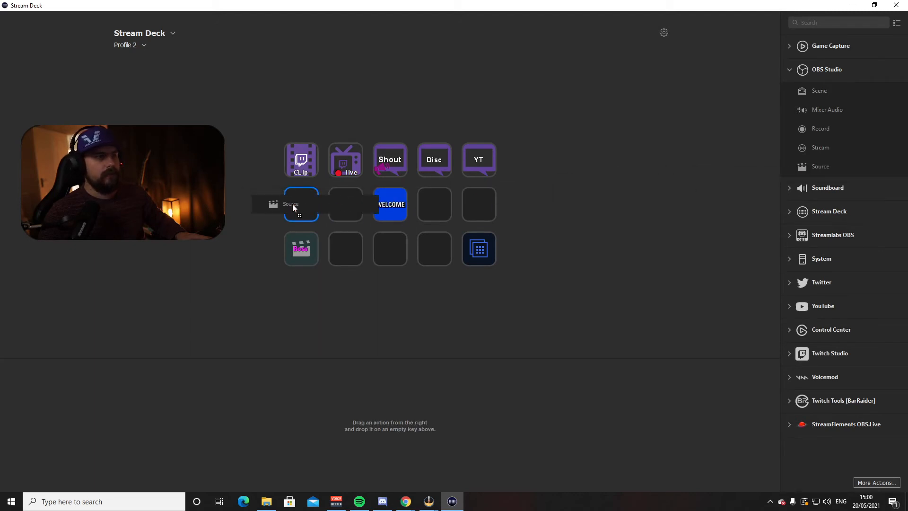
# Assign a Source action to an empty key and title it Drones.
pyautogui.click(300, 204)
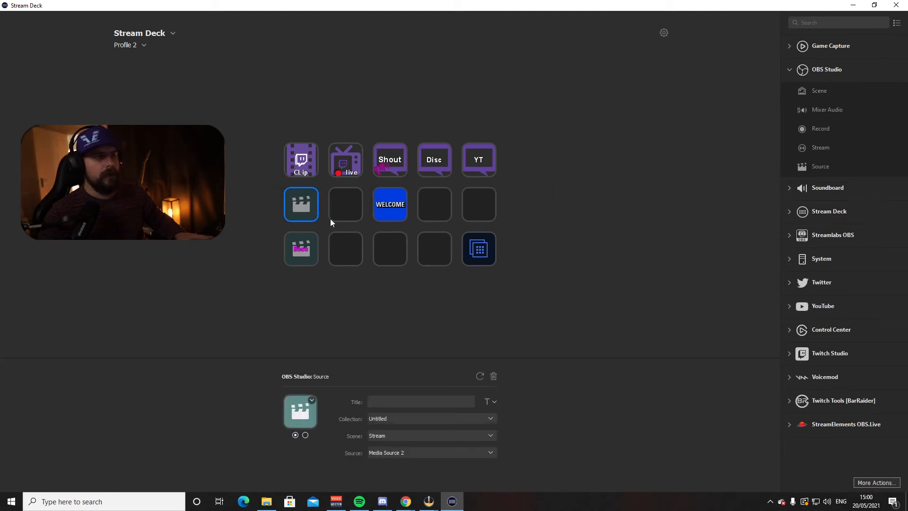
pyautogui.click(420, 401)
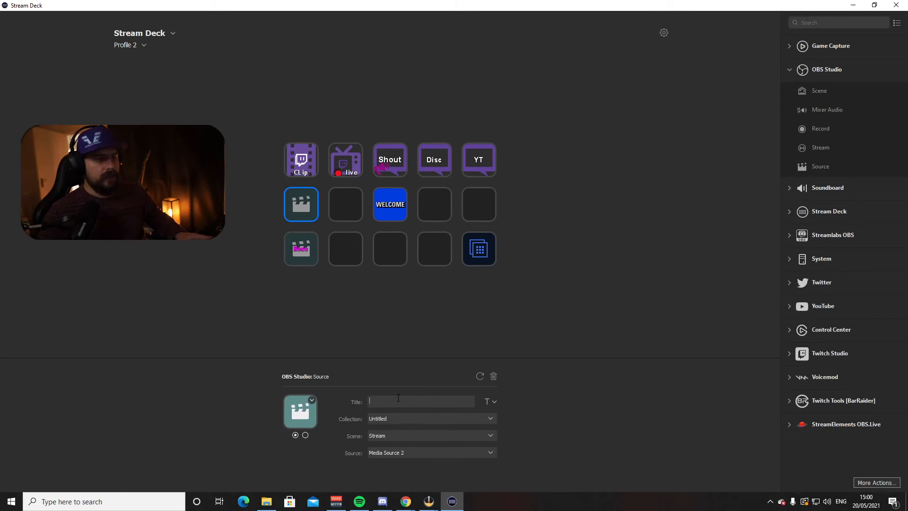
pyautogui.moveTo(443, 327)
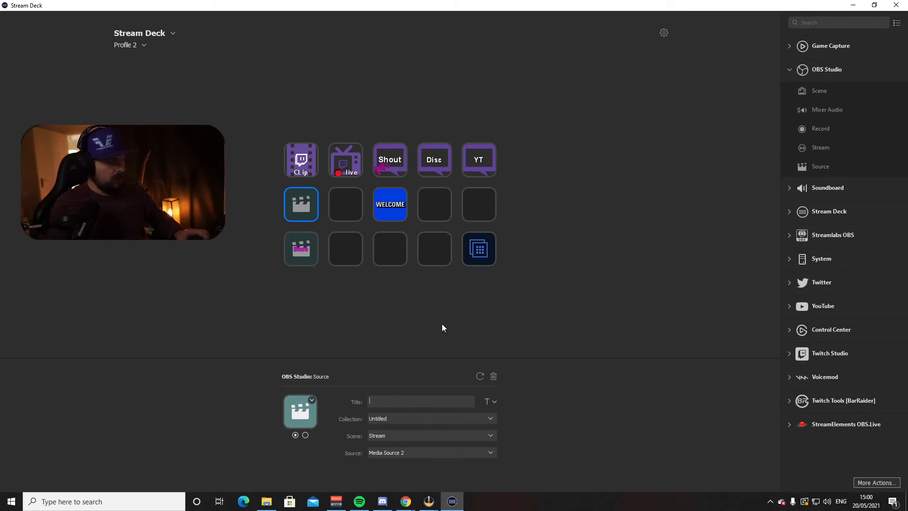
pyautogui.write('Dron')
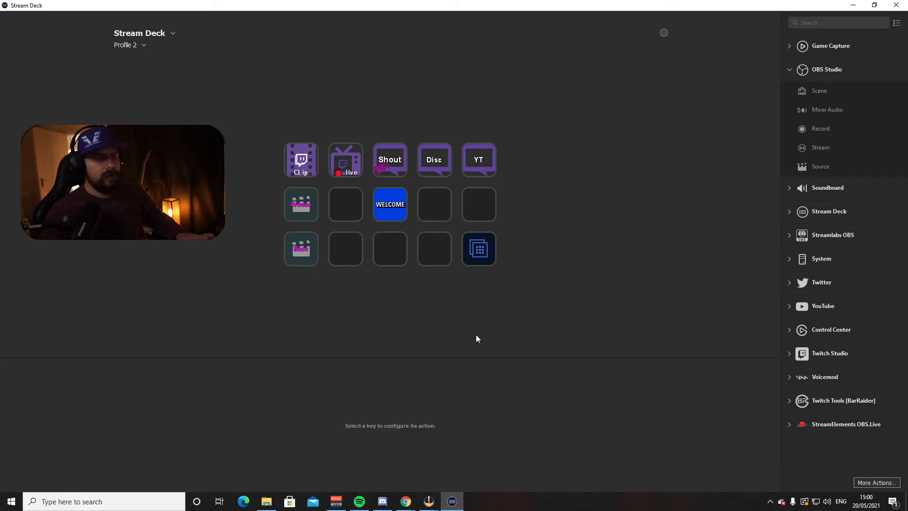
# Set the key to toggle Media Source 2 in the Stream scene.
pyautogui.click(301, 203)
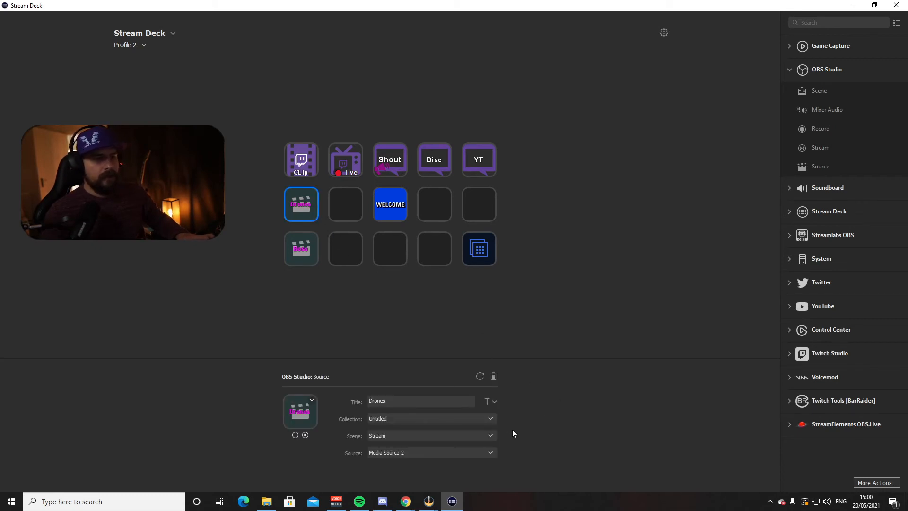
pyautogui.moveTo(436, 432)
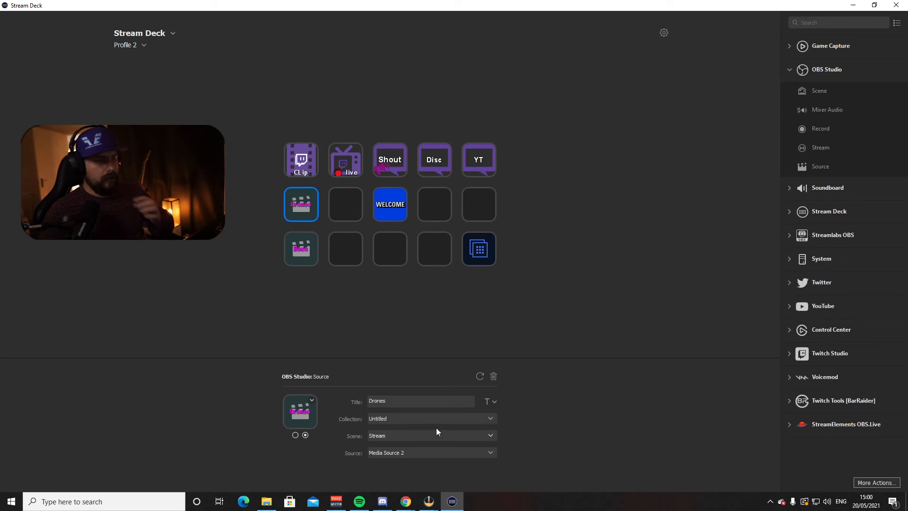
pyautogui.moveTo(499, 437)
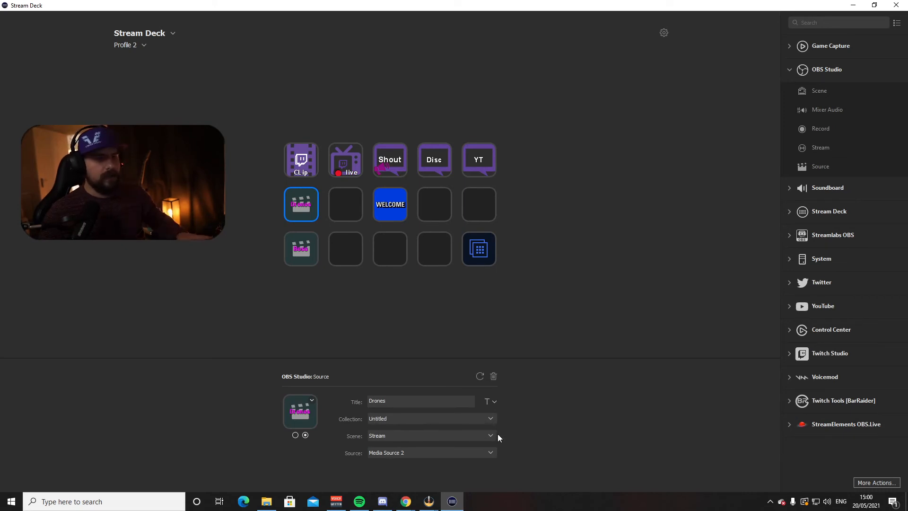
pyautogui.click(489, 436)
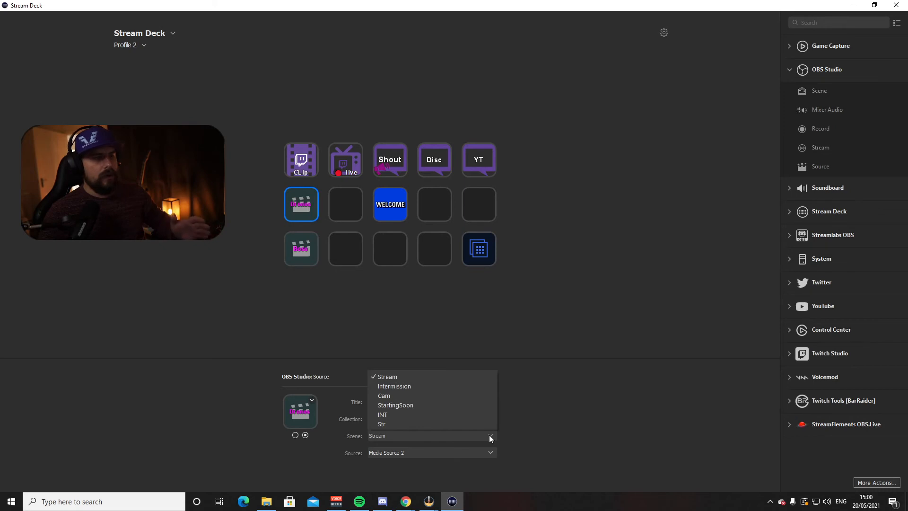
pyautogui.click(386, 377)
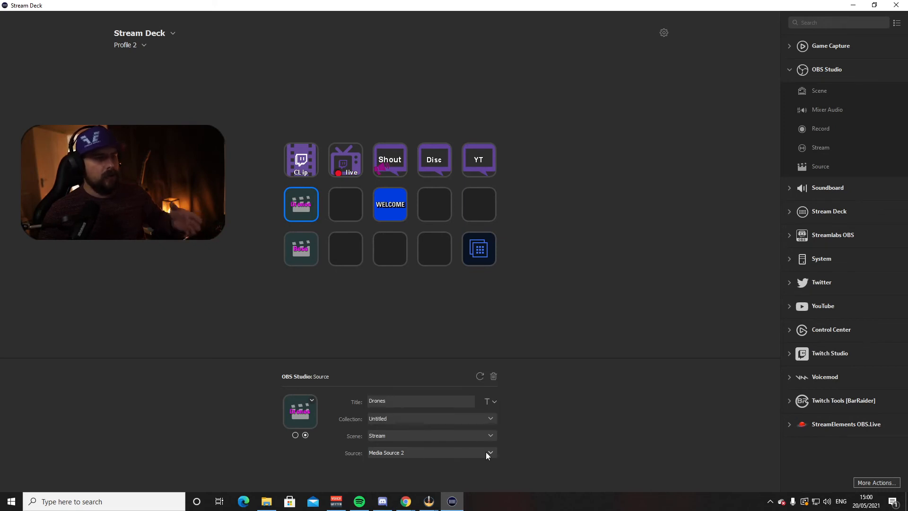
pyautogui.click(489, 452)
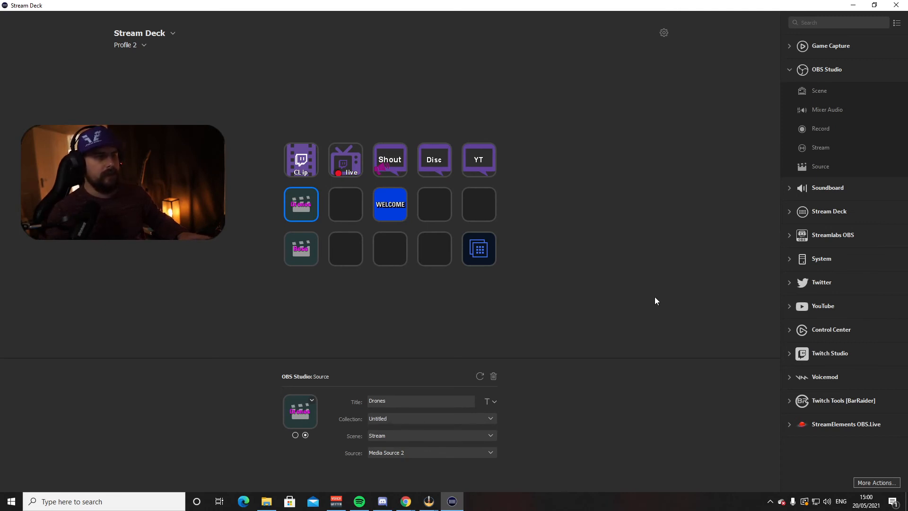
pyautogui.click(301, 203)
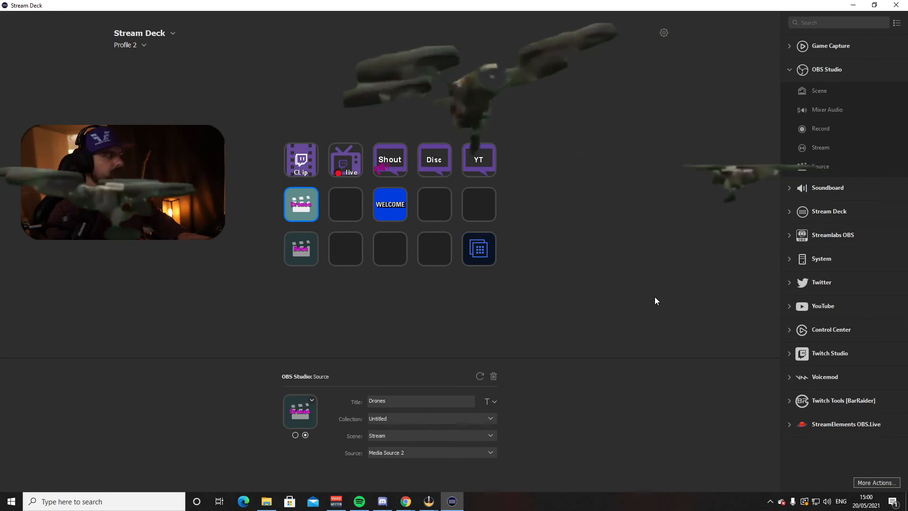